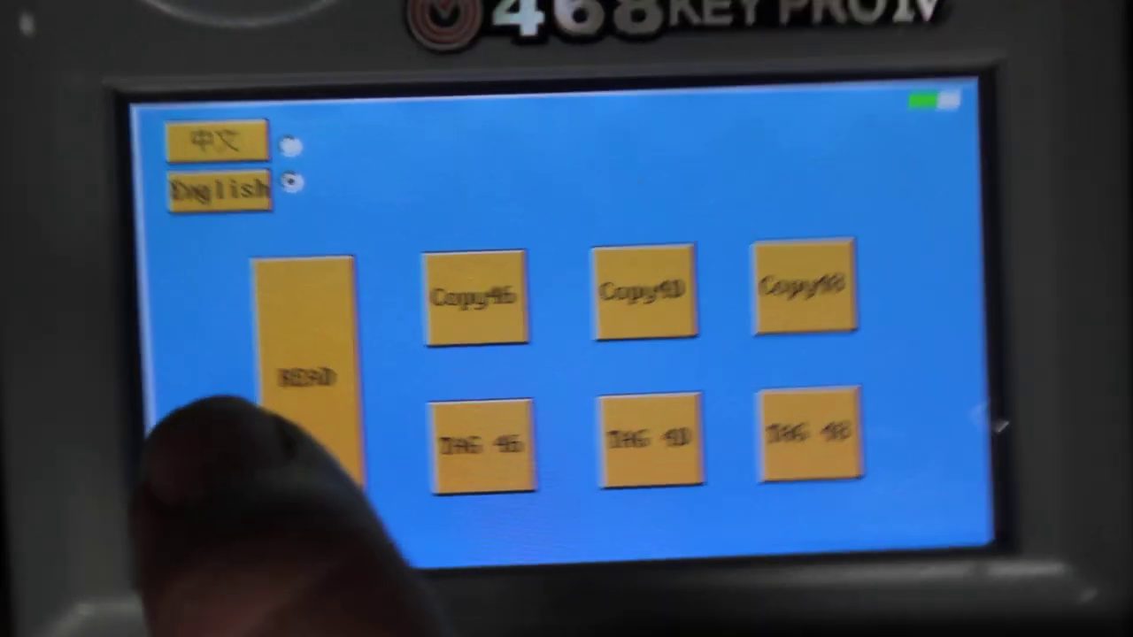
Step: Attempt a key chip read and clear the resulting read error
left_click(311, 379)
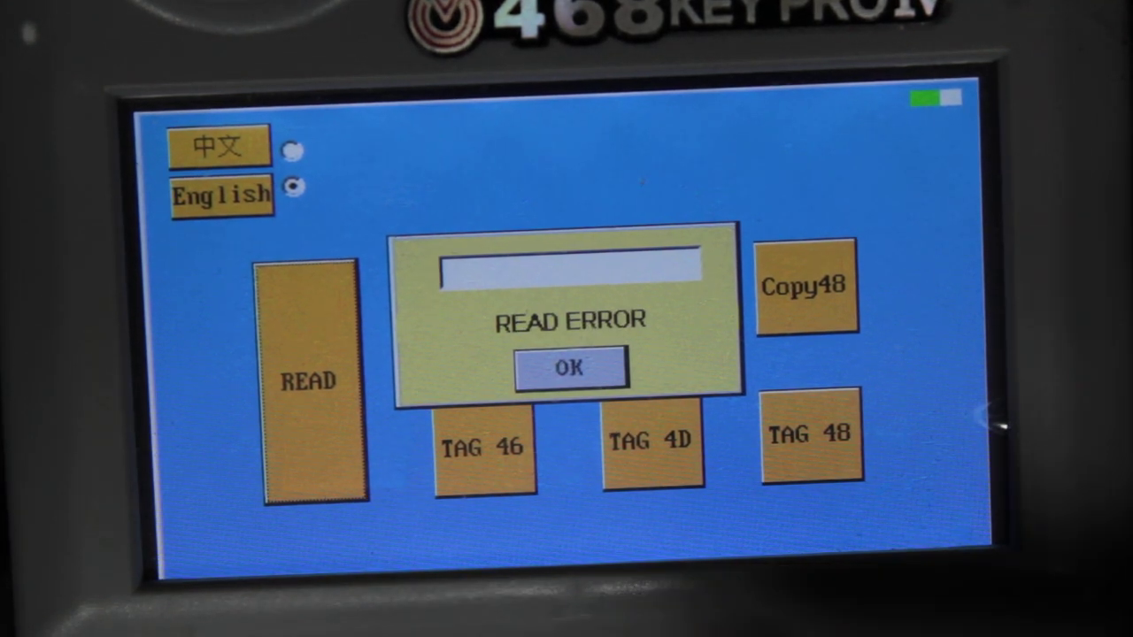
left_click(570, 366)
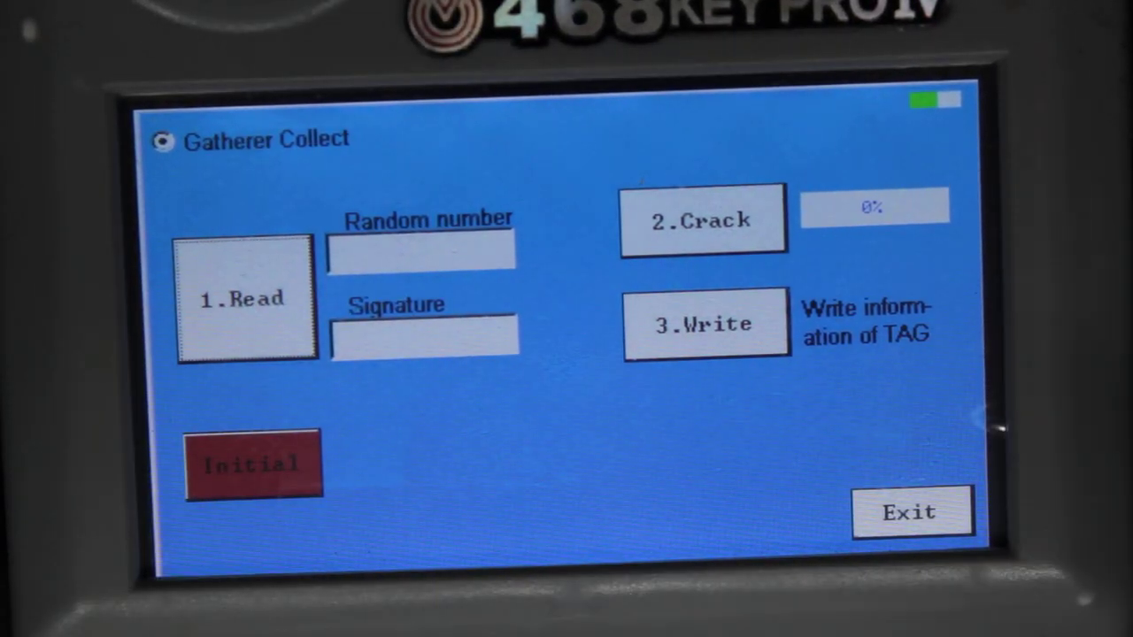
Step: Try reading the 46 chip's random number and signature twice, clearing the read error between attempts
left_click(246, 299)
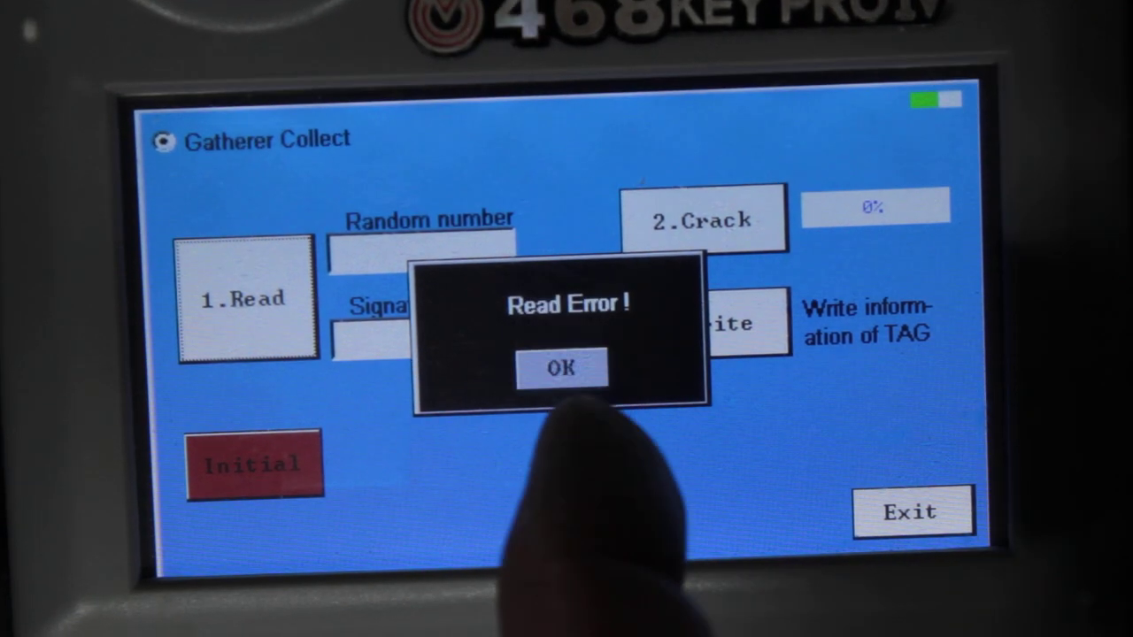
left_click(563, 370)
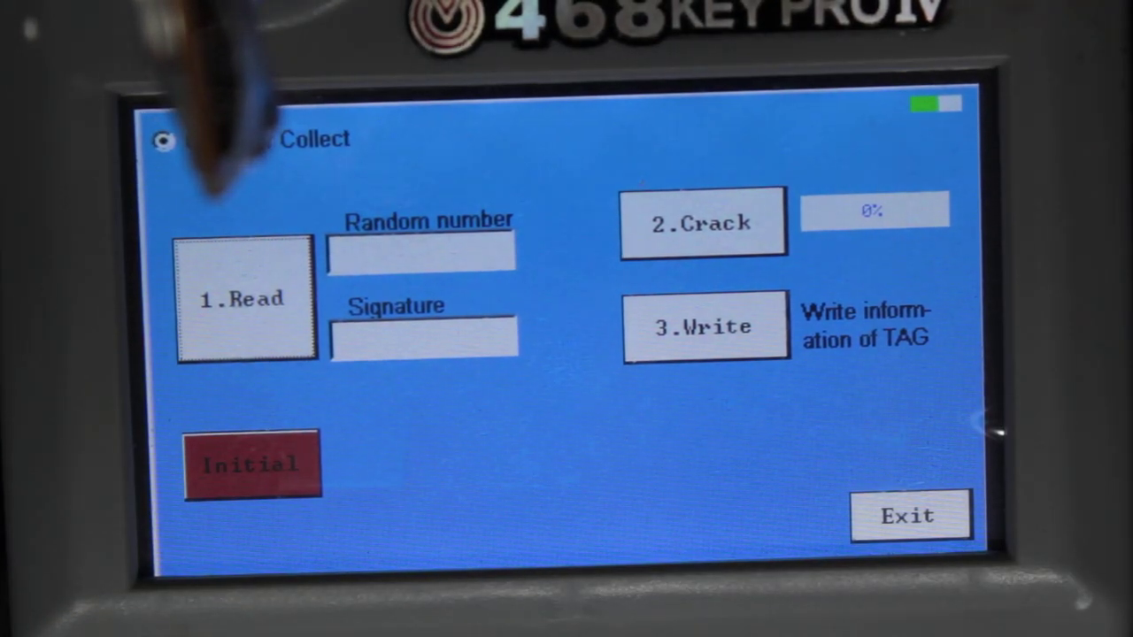
left_click(245, 298)
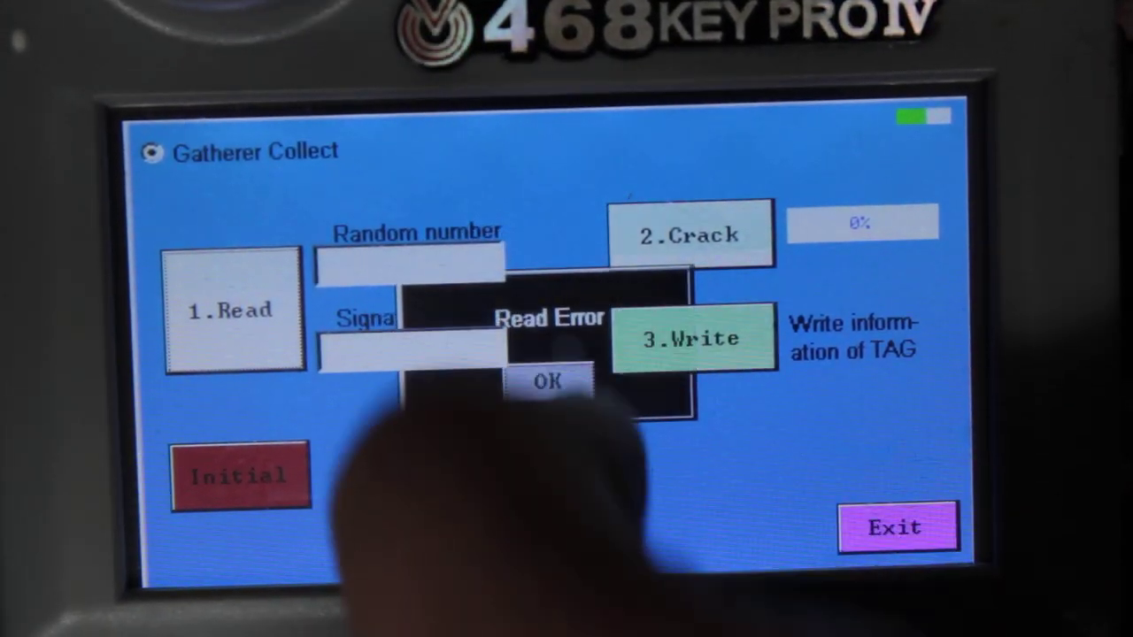
Step: Clear the read error before leaving the 46 chip copying page
left_click(549, 382)
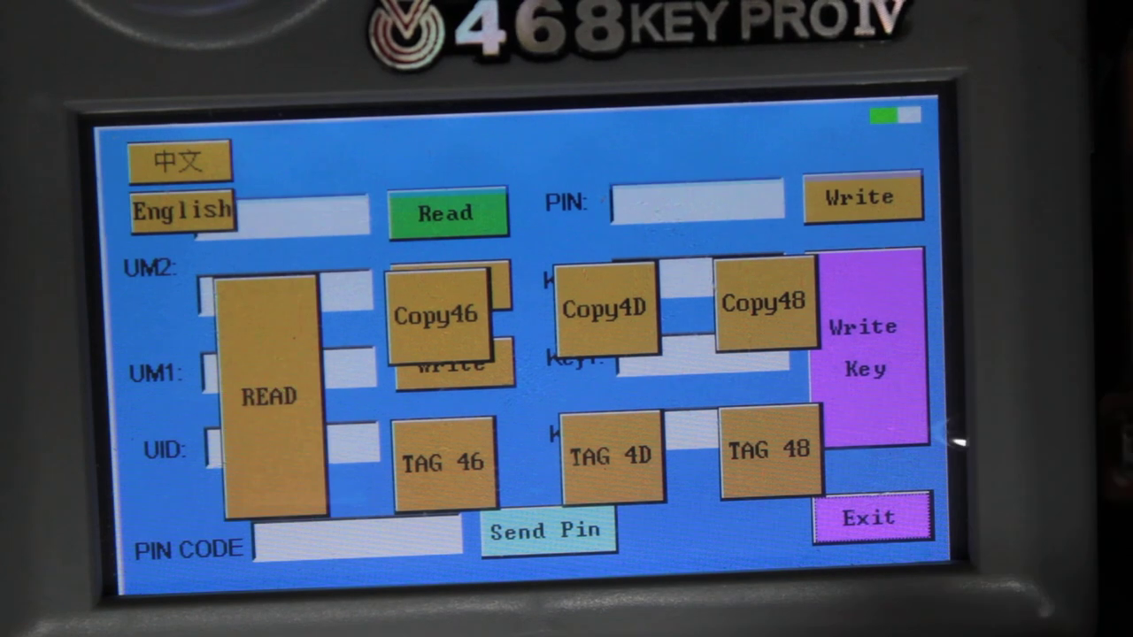
left_click(180, 212)
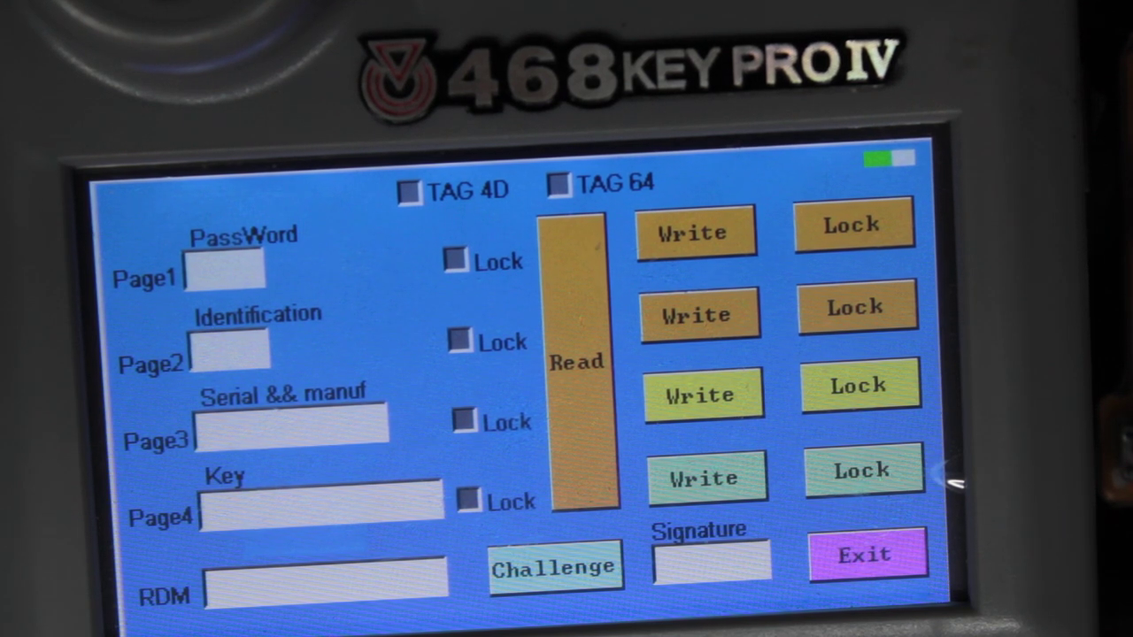
left_click(868, 556)
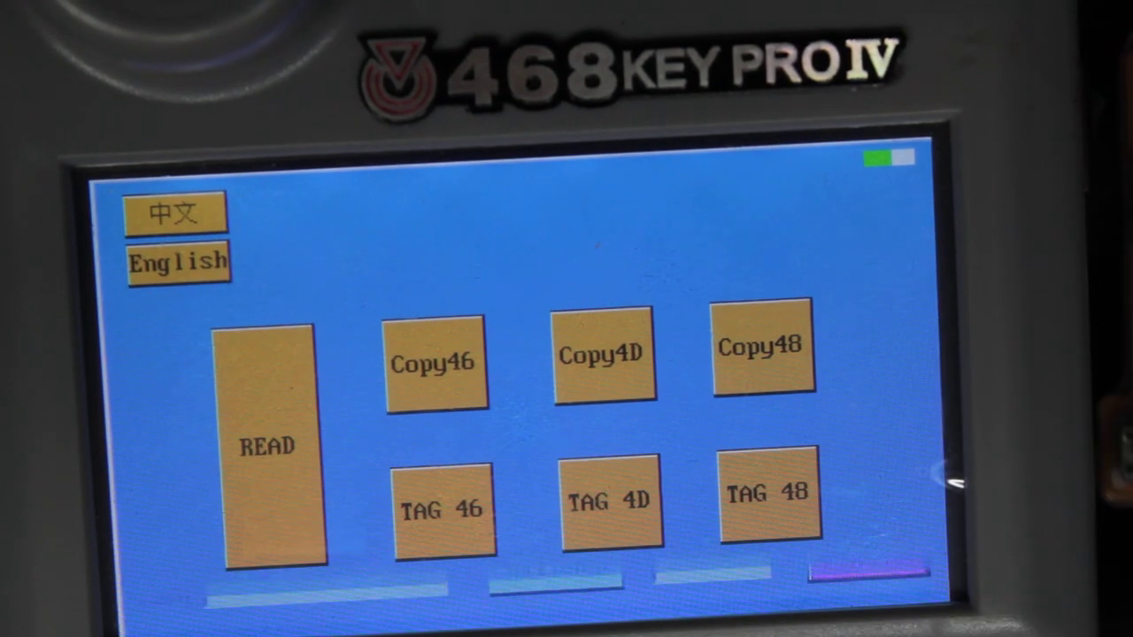